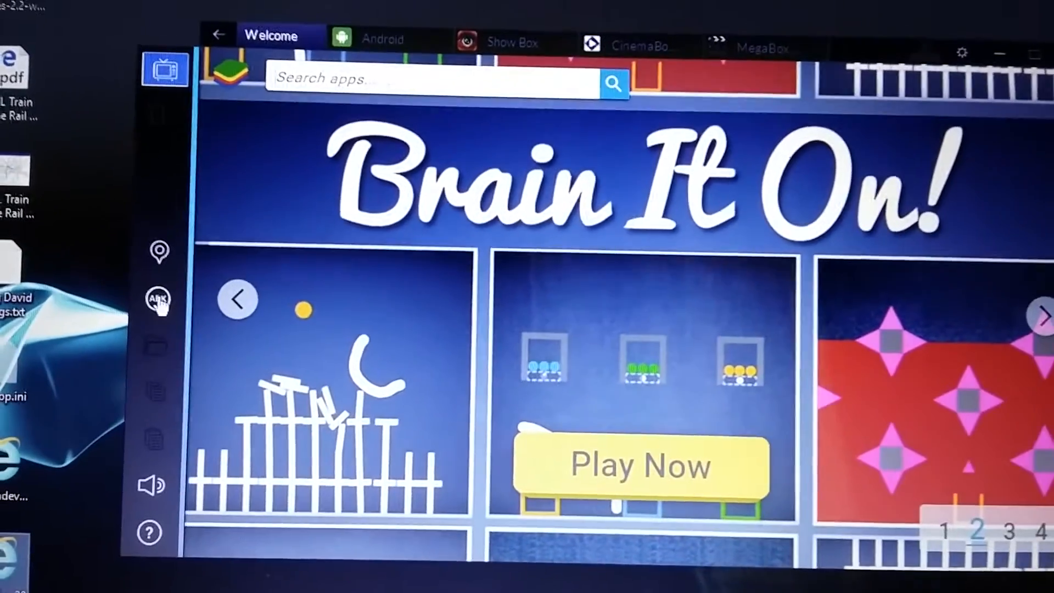
- Cancel the APK install window, visit the Android home screen, then switch to CinemaBox HD
click(159, 299)
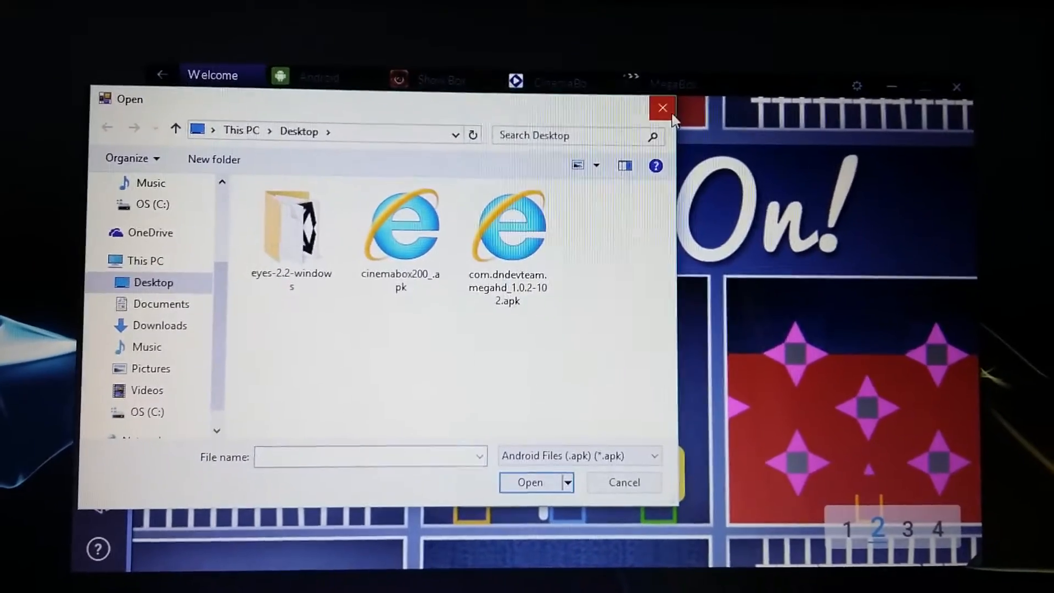
click(662, 107)
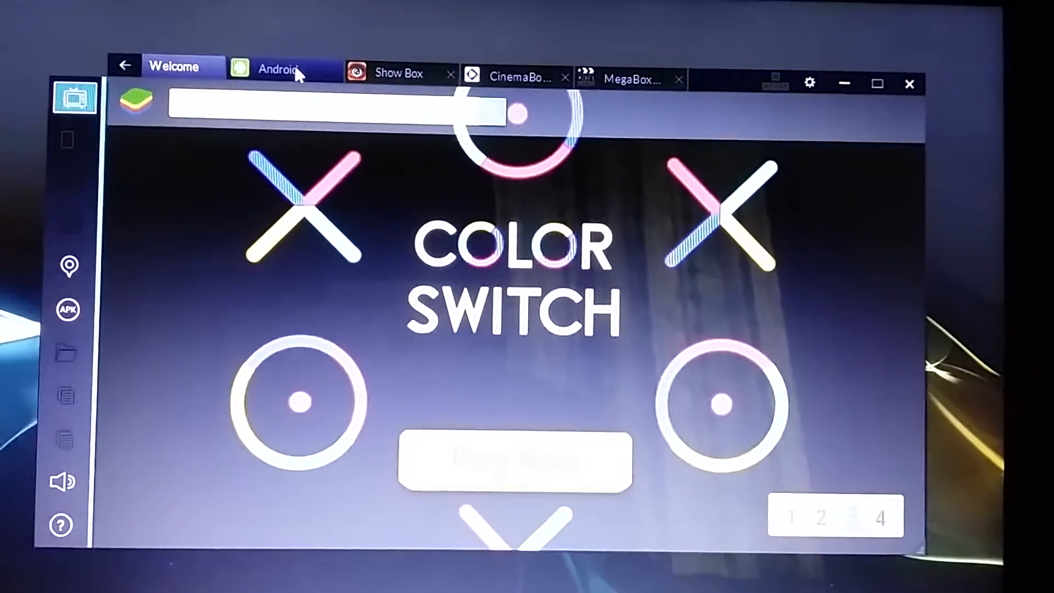
click(279, 72)
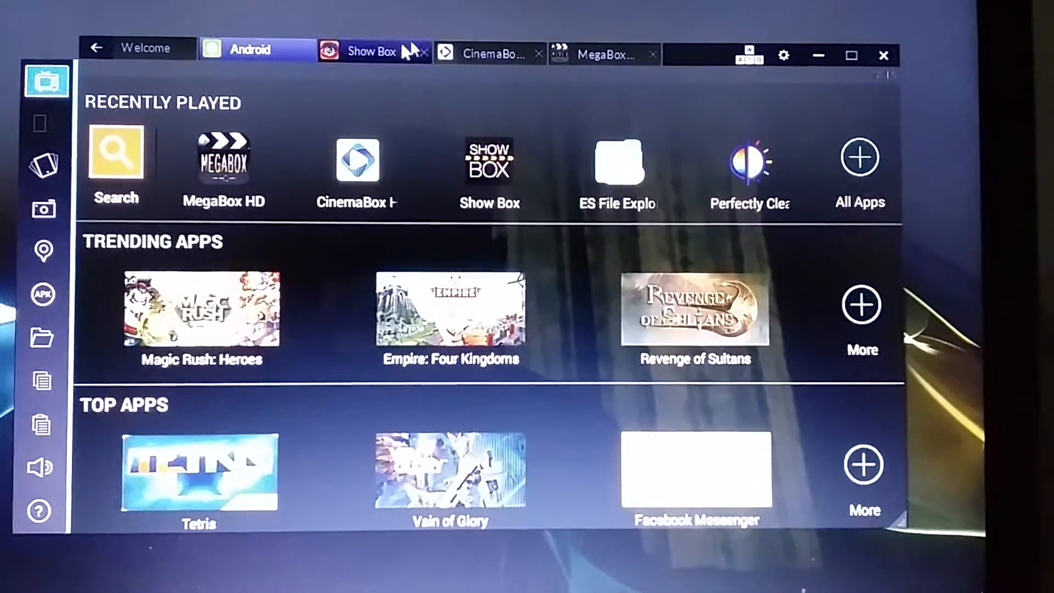
click(495, 53)
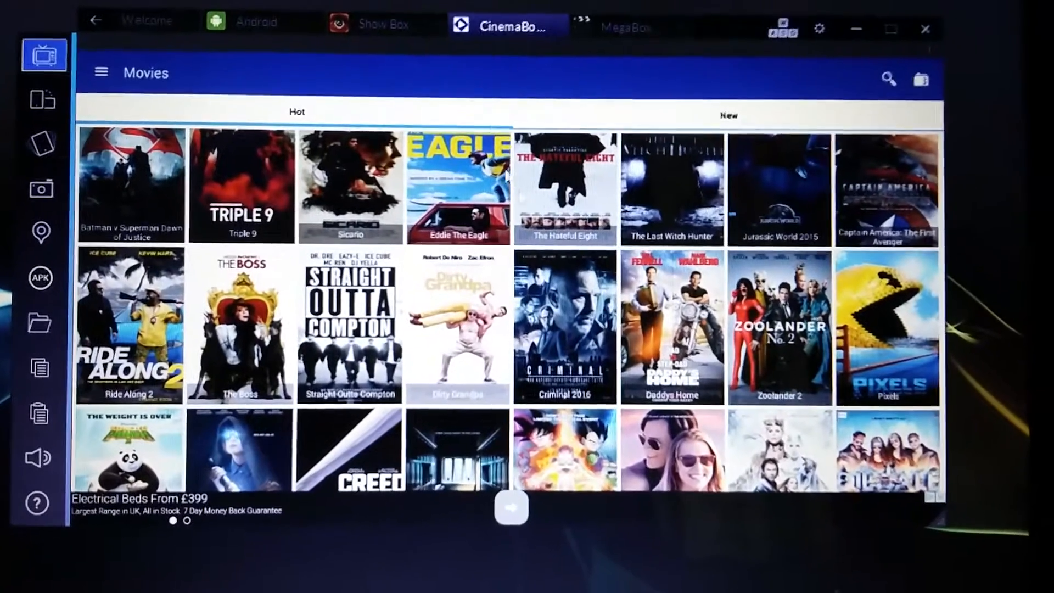
- Open the Zoolander 2 movie page in CinemaBox HD and tap its entry
click(778, 331)
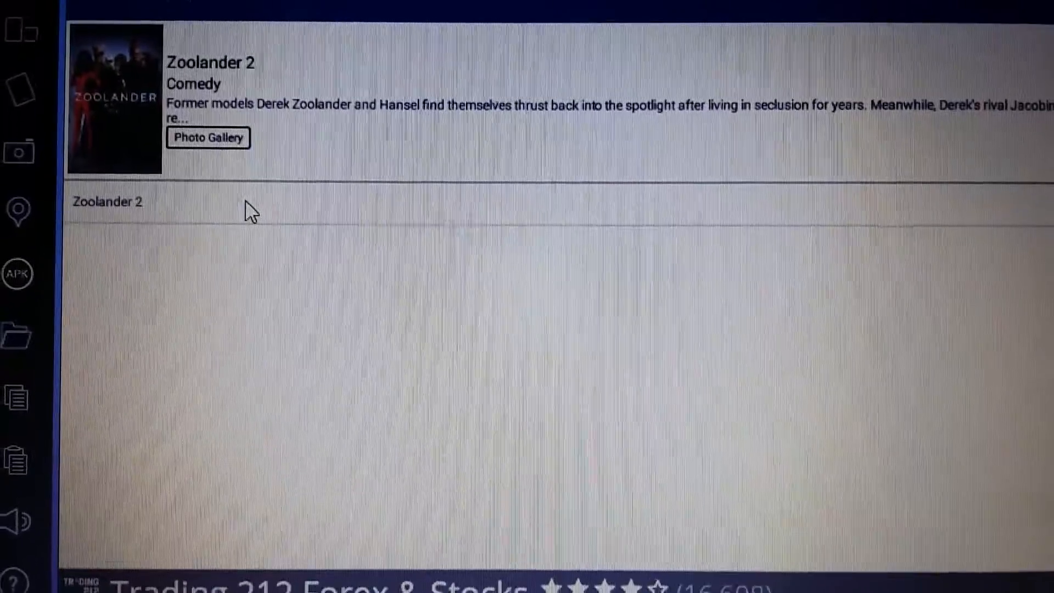
click(108, 201)
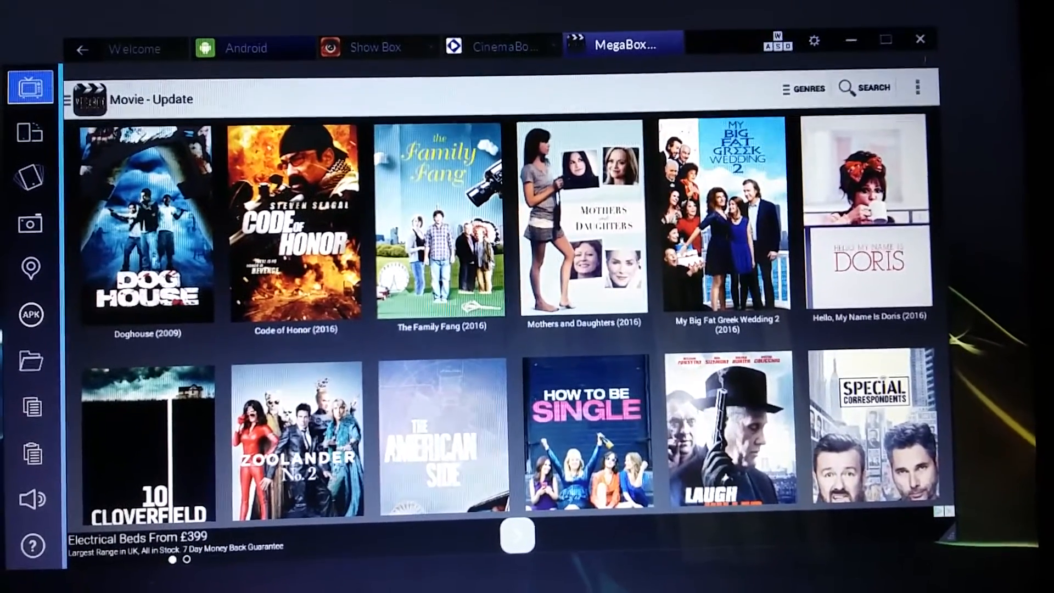
- Return to CinemaBox HD and leave the Zoolander 2 page
click(298, 444)
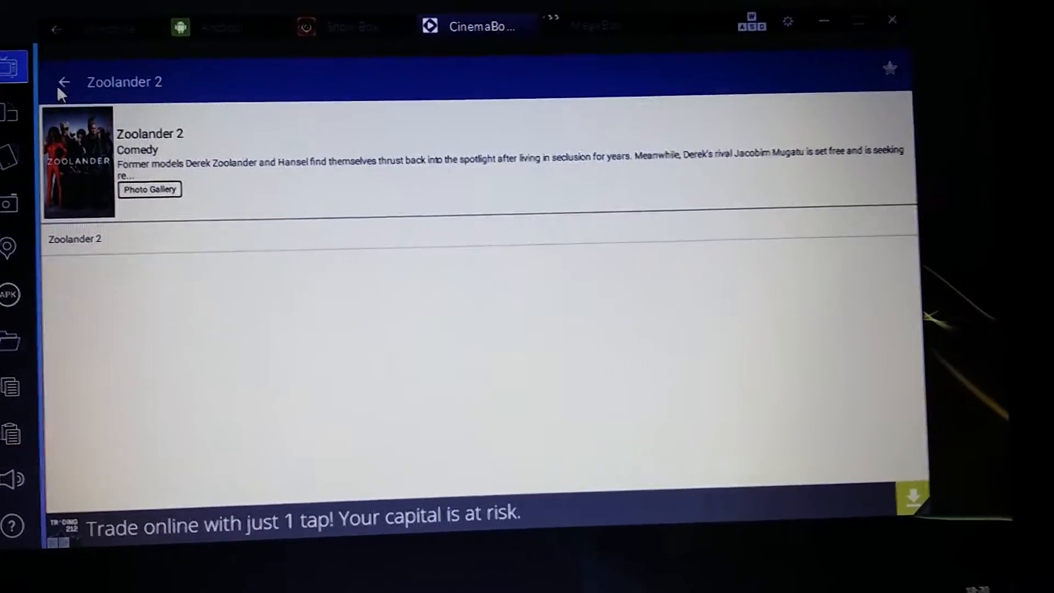
click(64, 81)
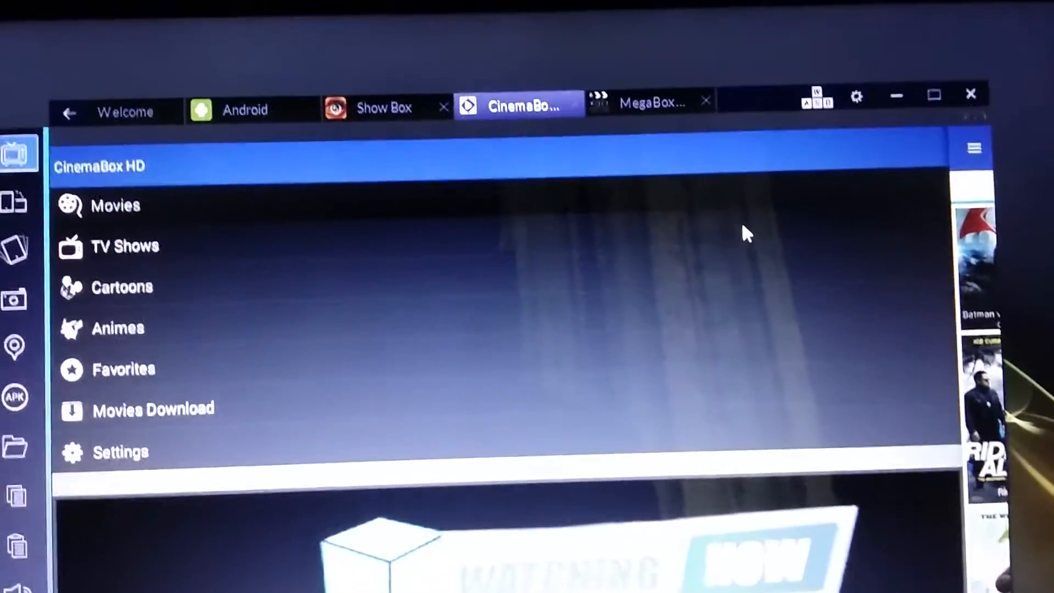
- Switch to MegaBox HD and open the Doghouse (2009) movie page
click(652, 101)
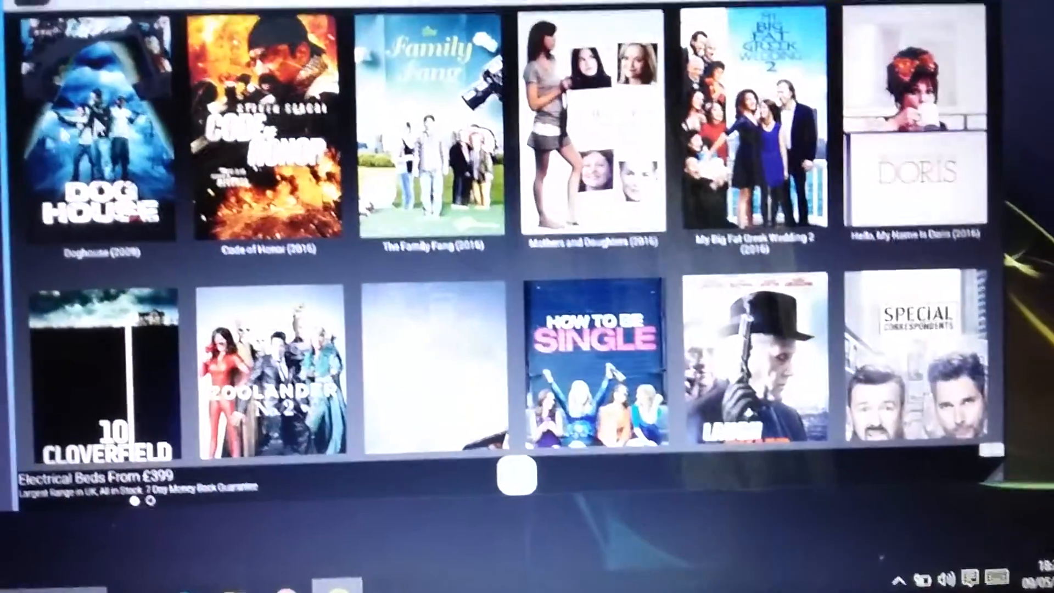
click(88, 121)
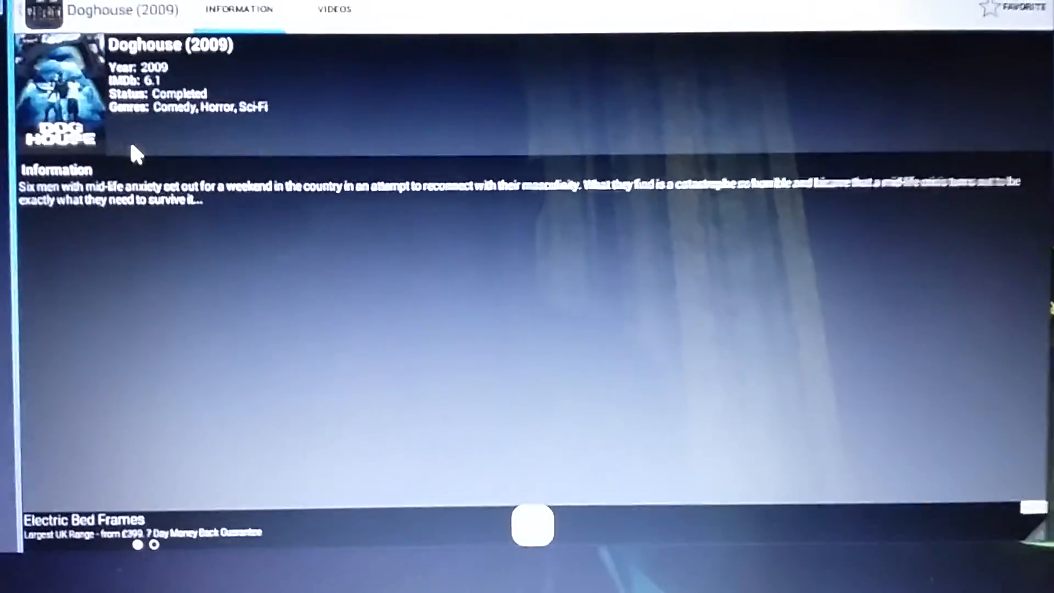